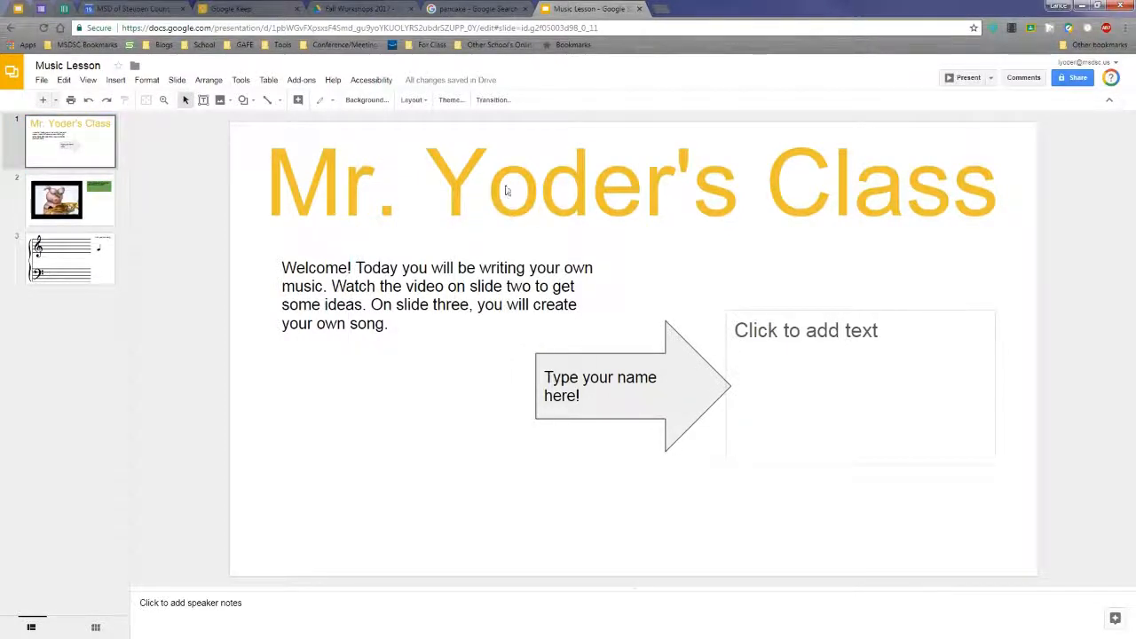
Step: View the video, welcome and song-writing slides, and try dragging the quarter note onto the staff
click(70, 200)
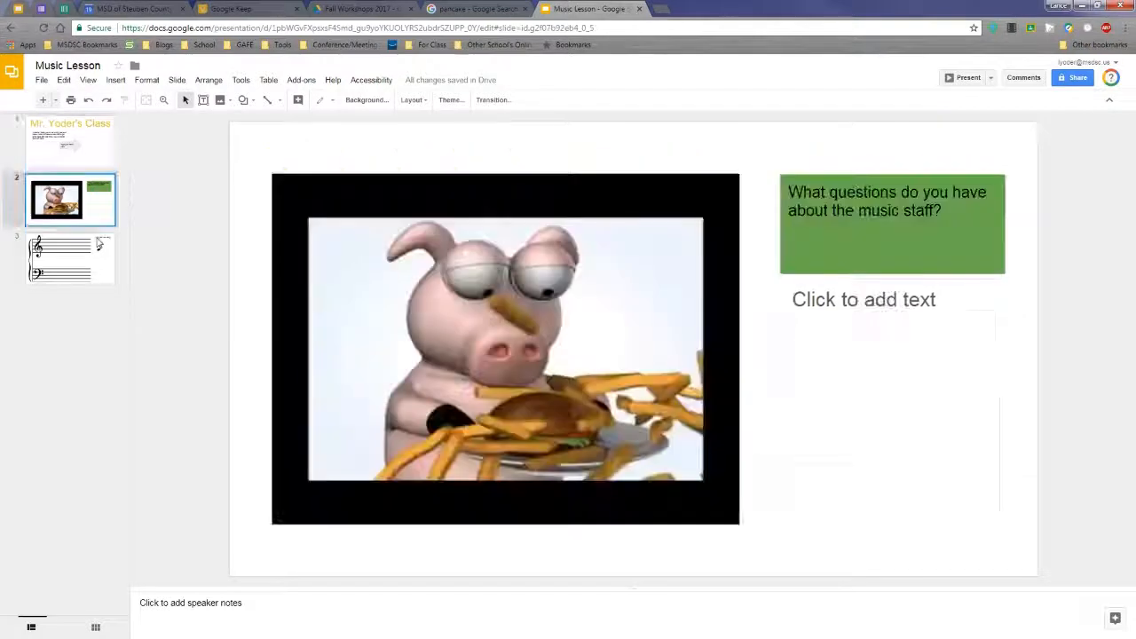
click(70, 142)
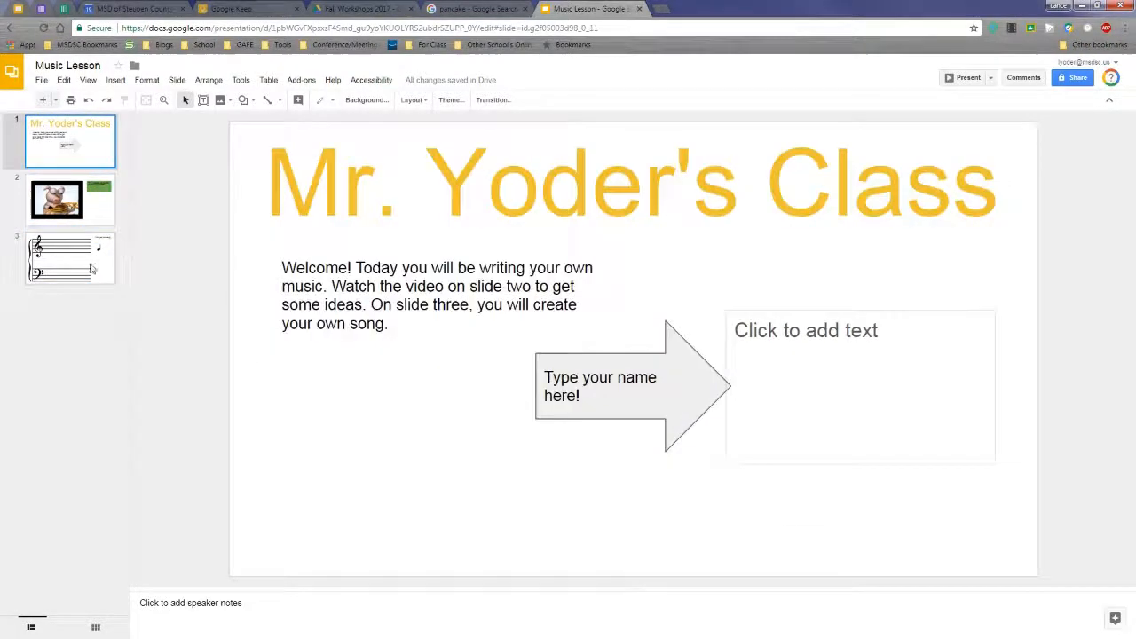
click(70, 258)
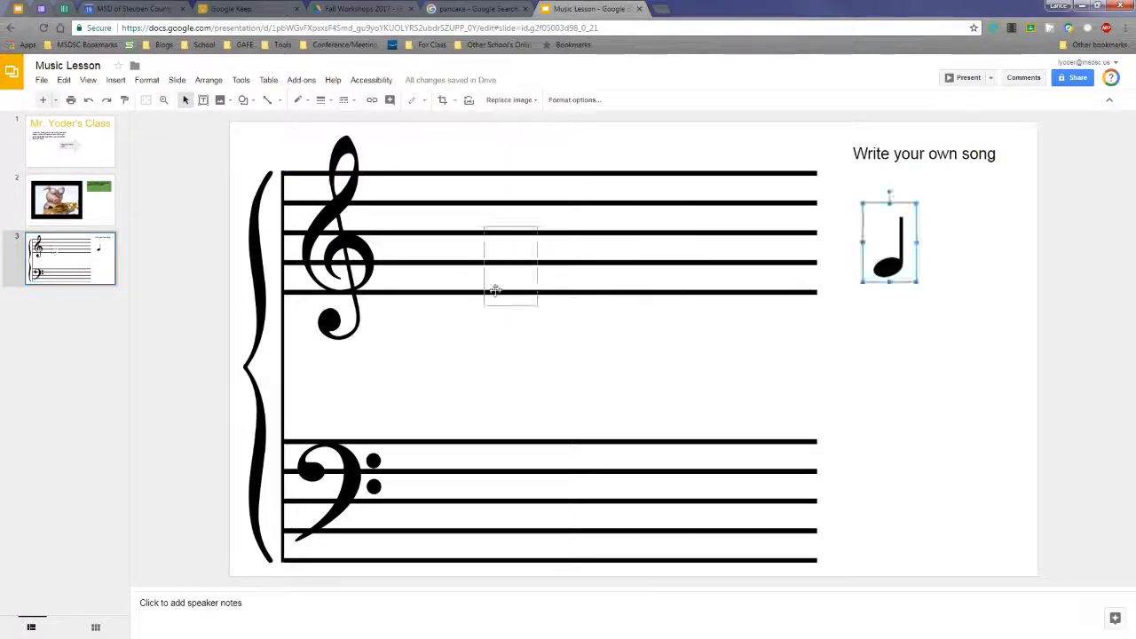
drag(888, 240, 486, 271)
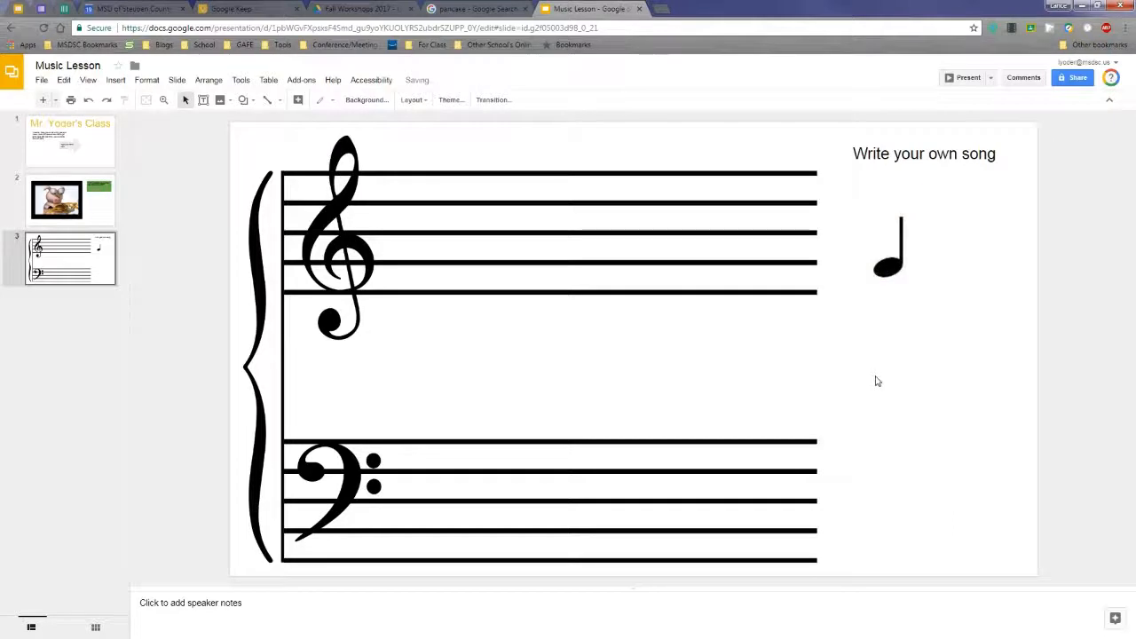
mouse_move(585, 164)
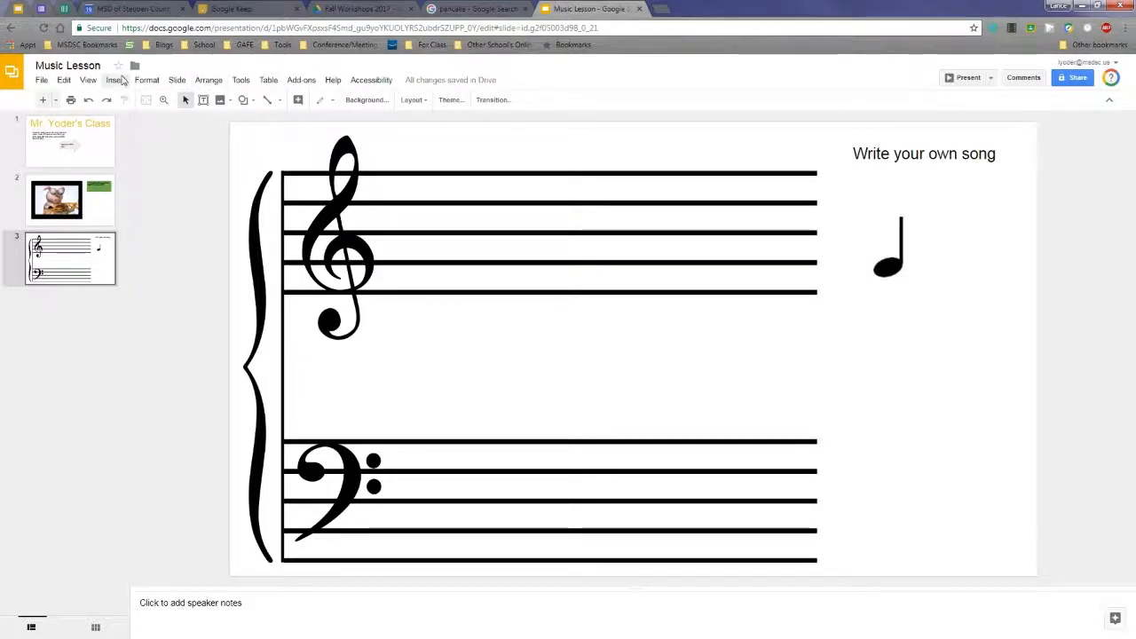
click(116, 80)
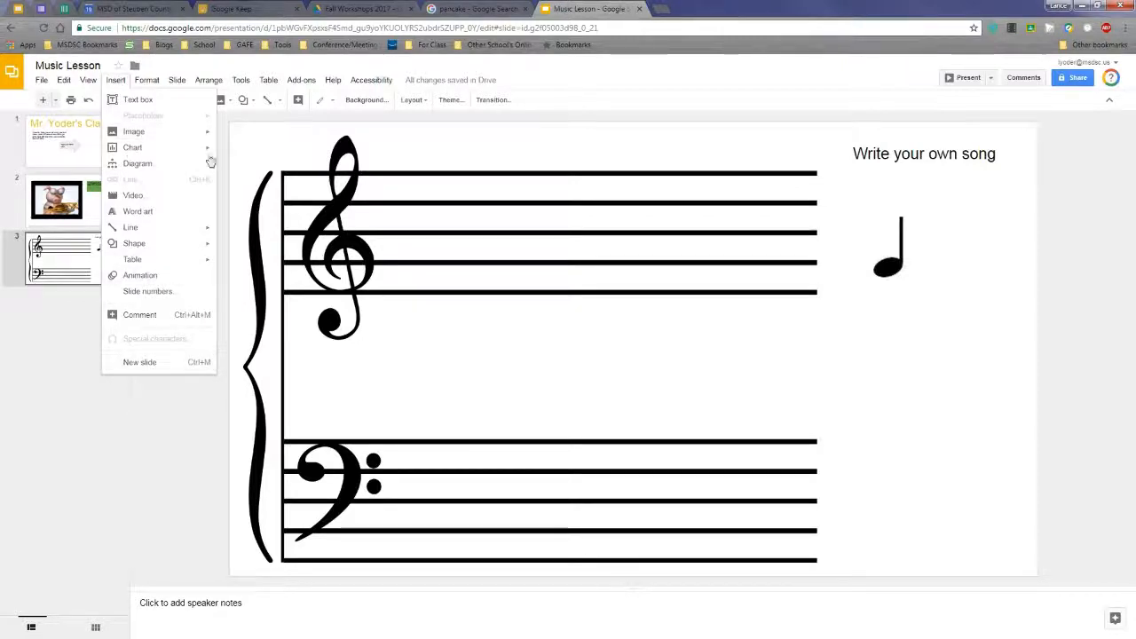
click(590, 78)
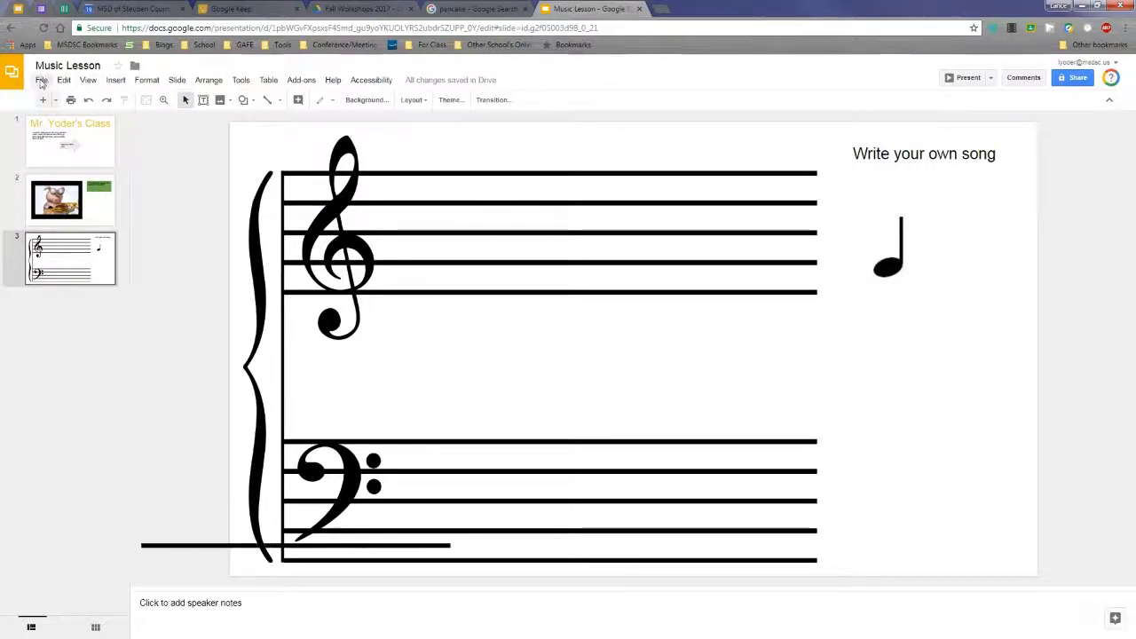
Step: Search Import slides for 'lance yoders hyperslides' and select it as the source presentation
click(41, 80)
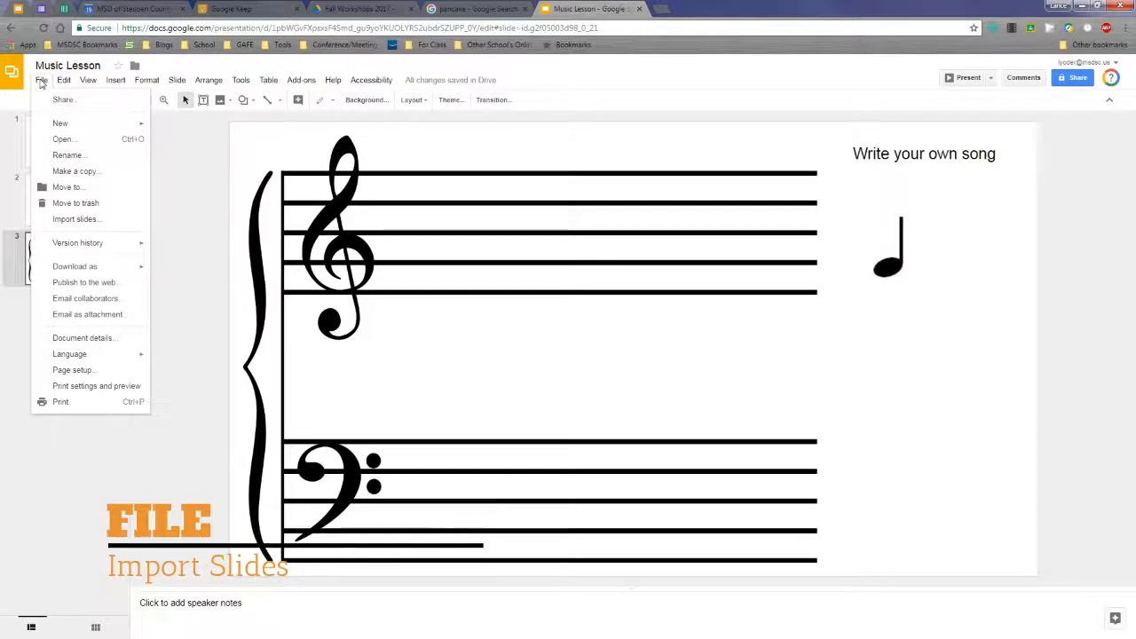
mouse_move(77, 219)
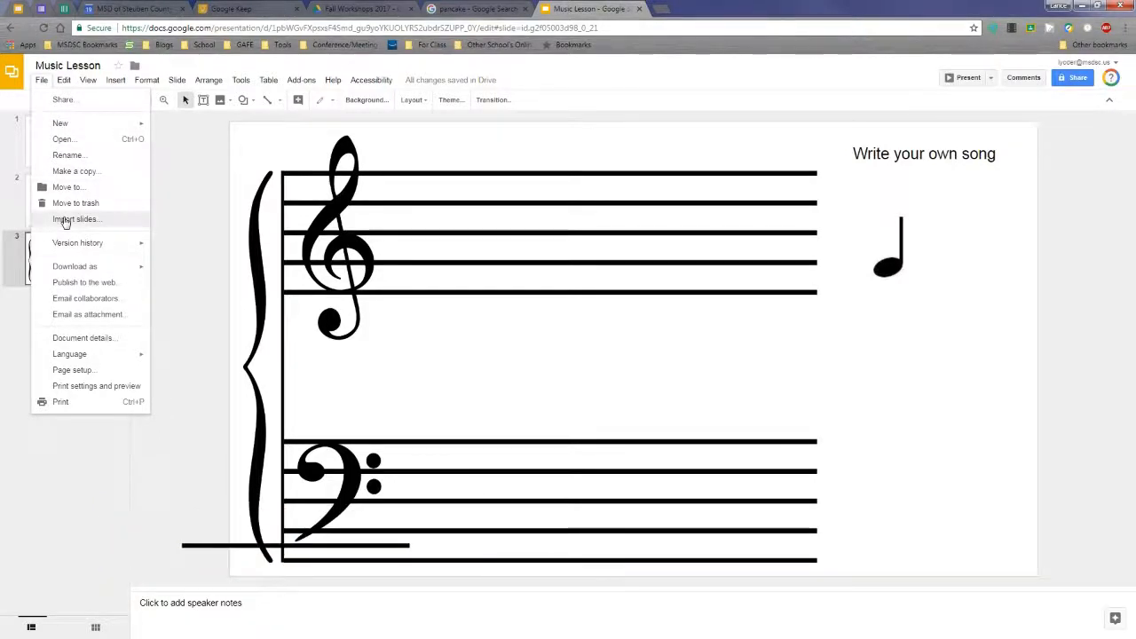
click(76, 219)
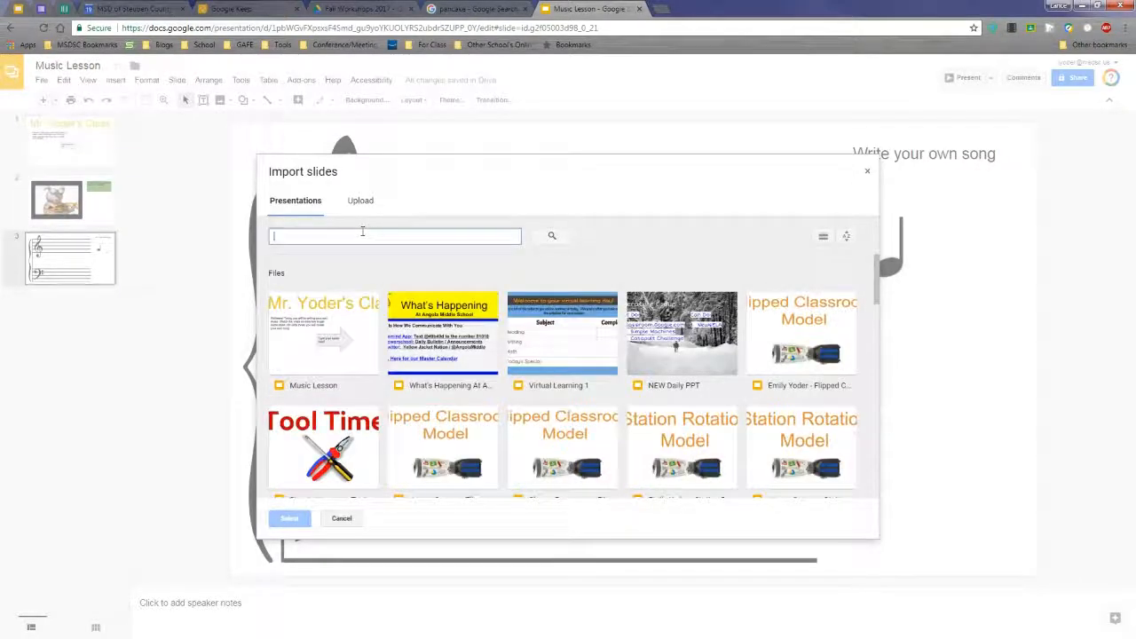
text(lance yoders hyperslides)
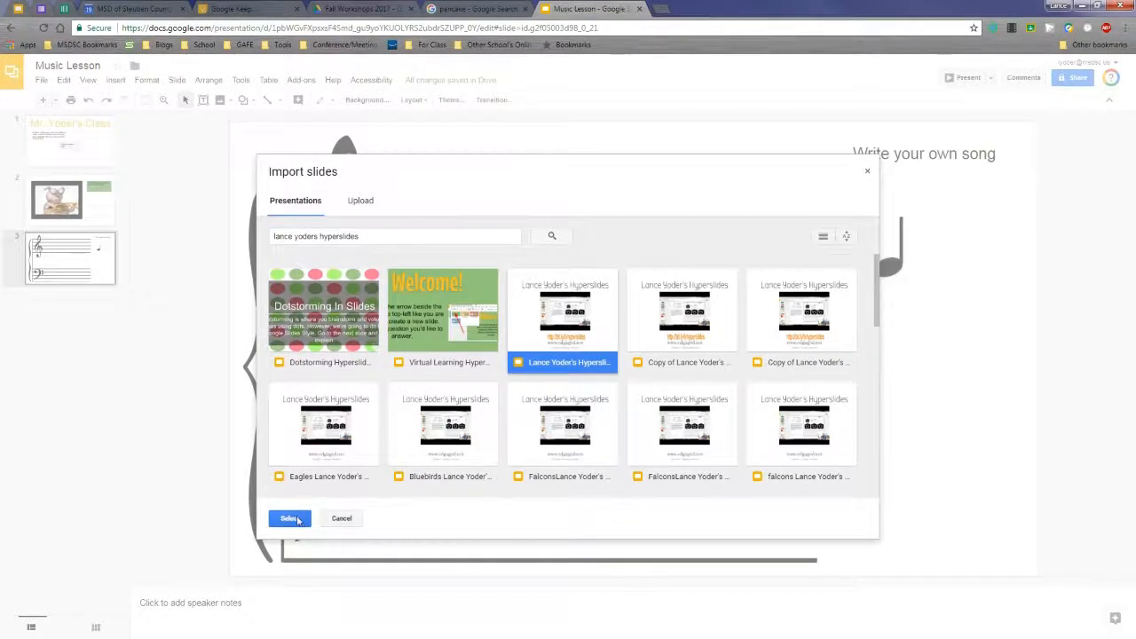
click(288, 518)
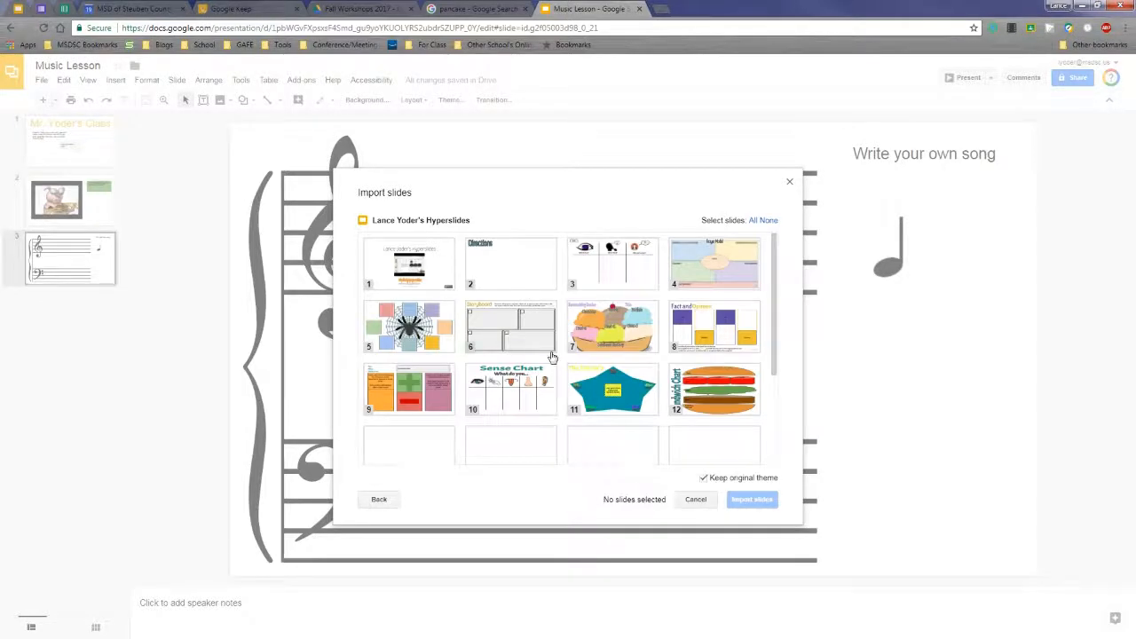
mouse_move(668, 429)
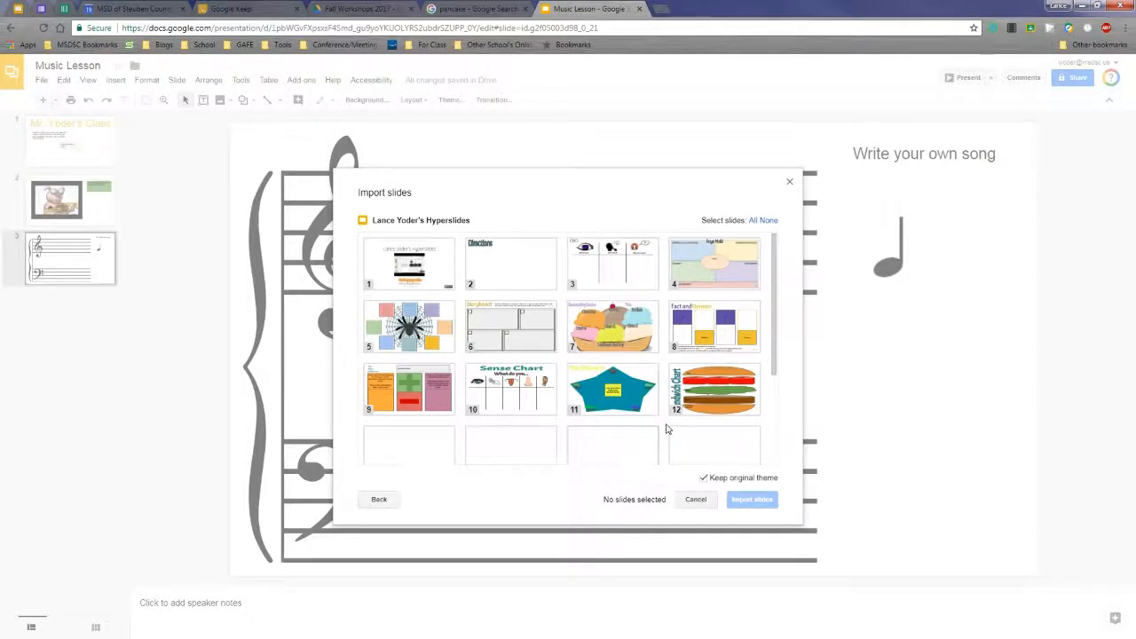
Step: Select the Instagram profile and KWL chart slides, and uncheck 'Keep original theme'
scroll(down, 3)
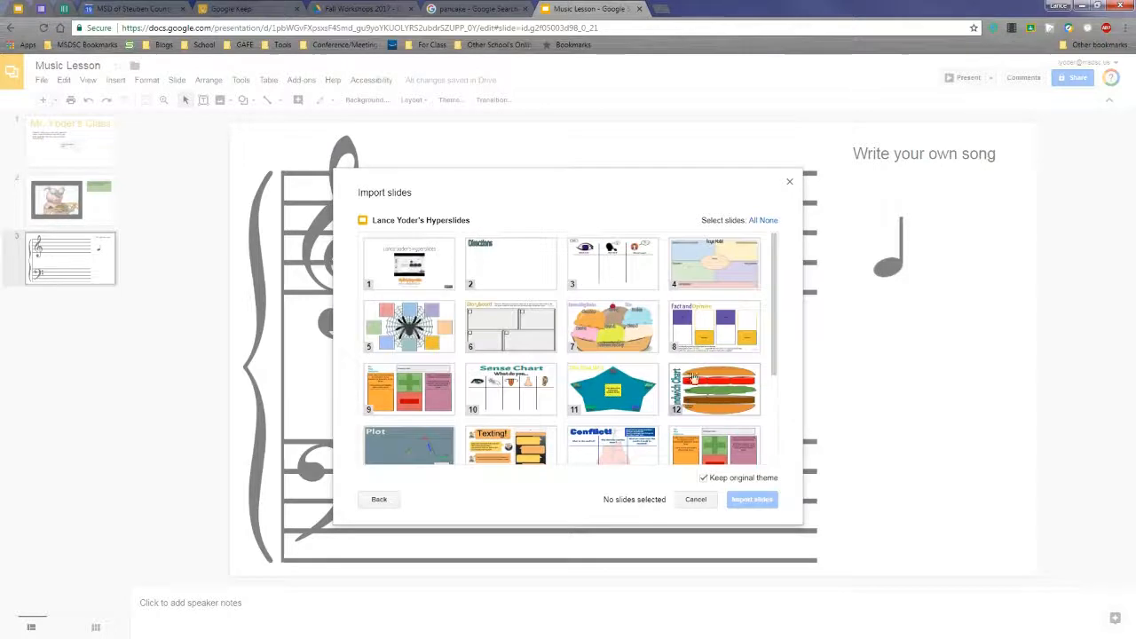
mouse_move(609, 398)
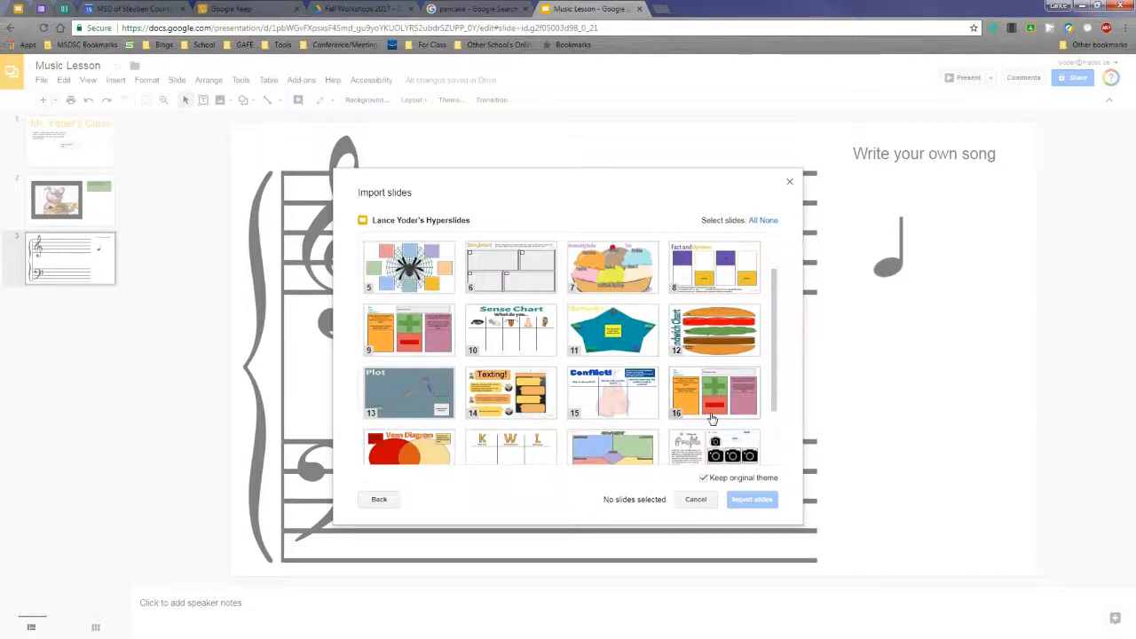
mouse_move(735, 327)
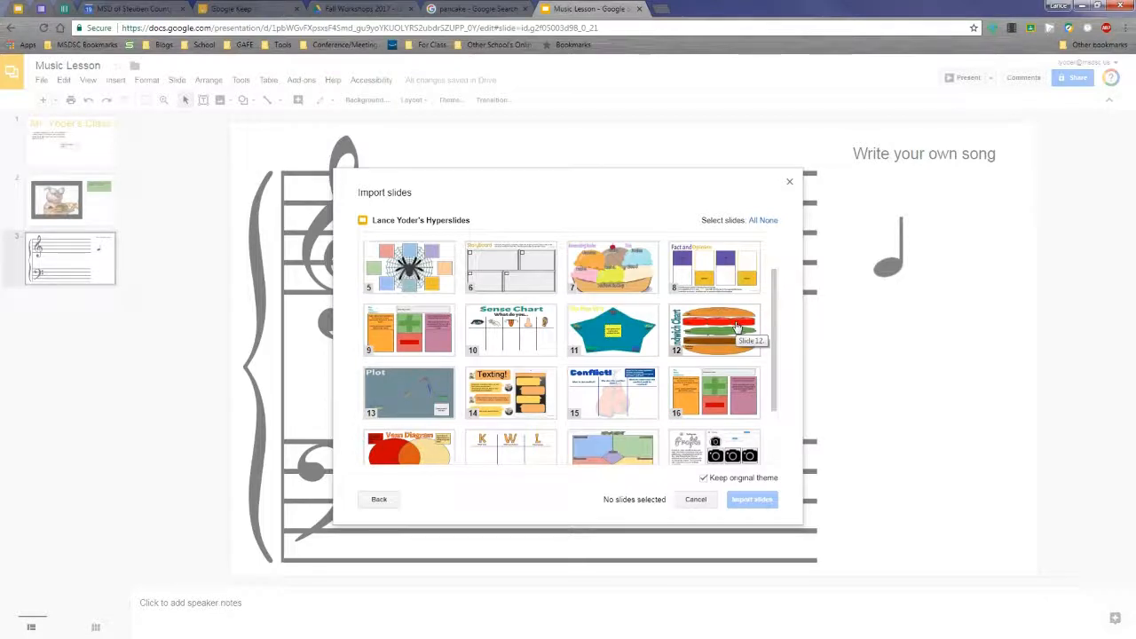
scroll(down, 3)
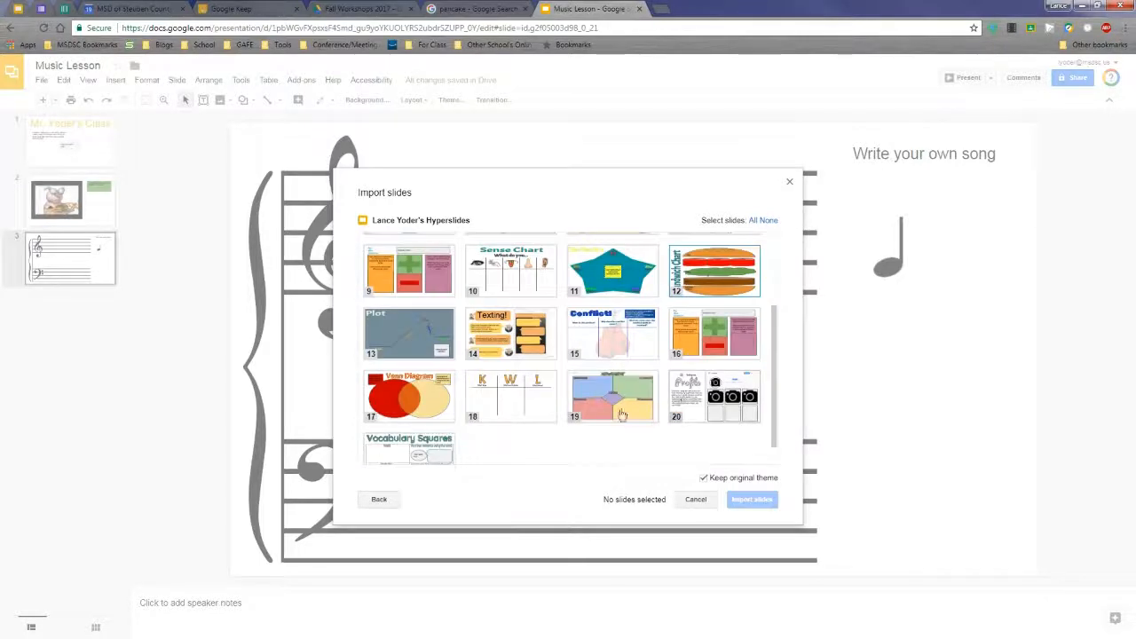
click(713, 396)
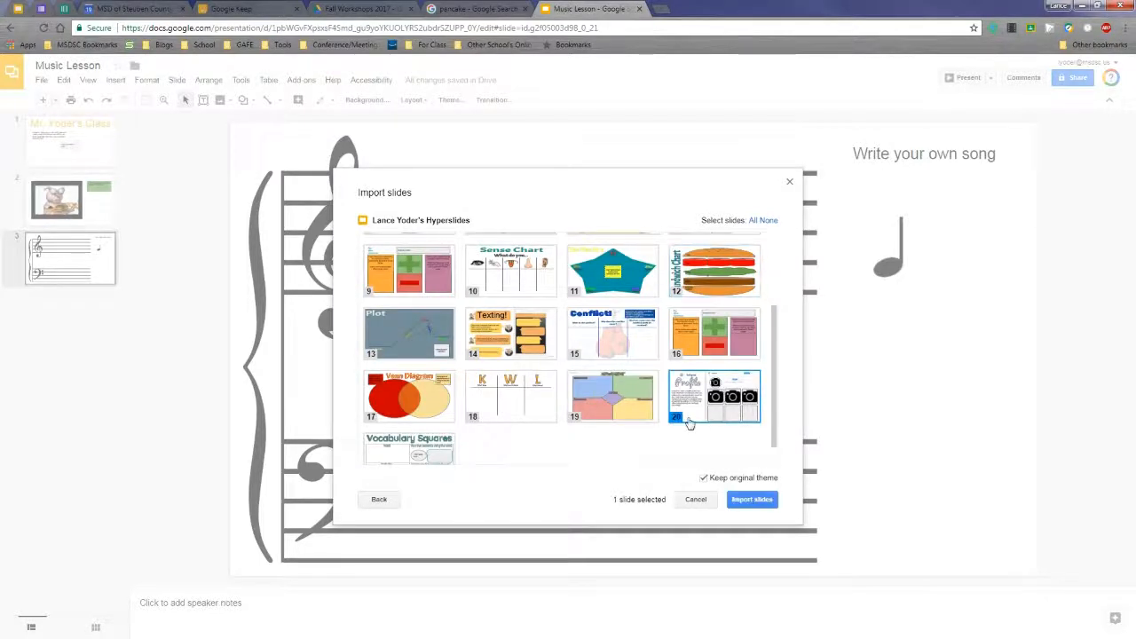
click(510, 395)
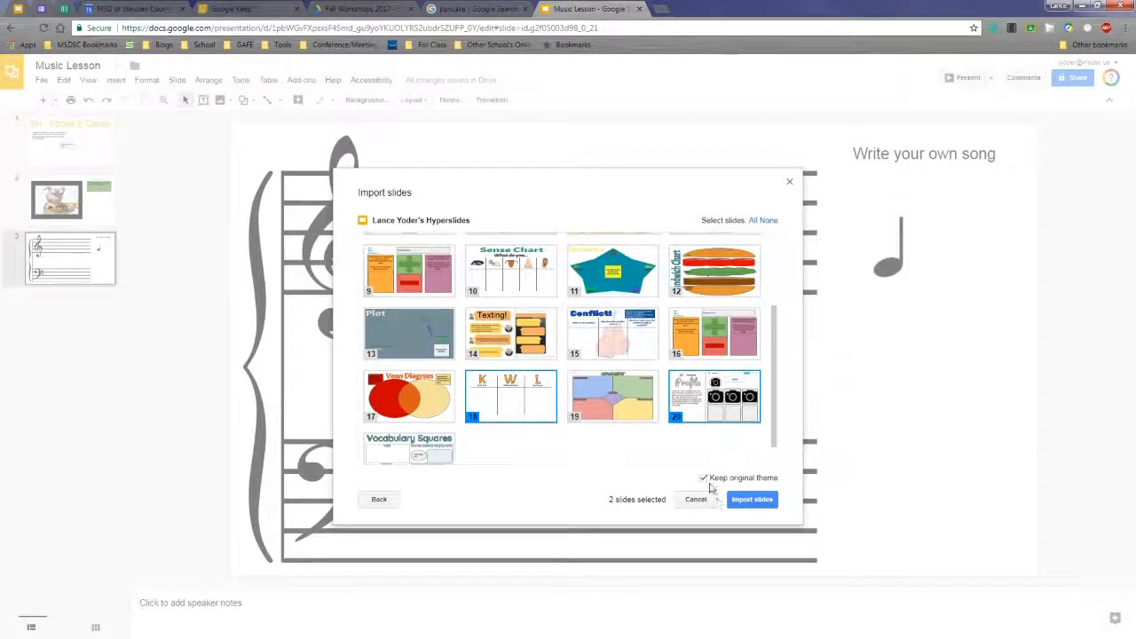
mouse_move(683, 455)
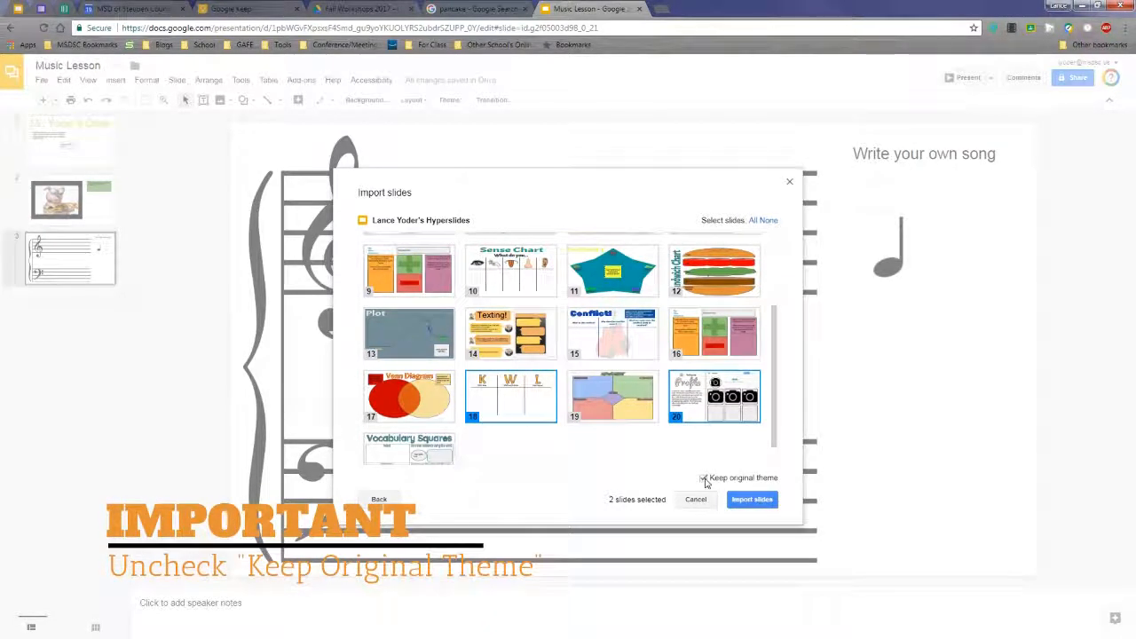
click(703, 478)
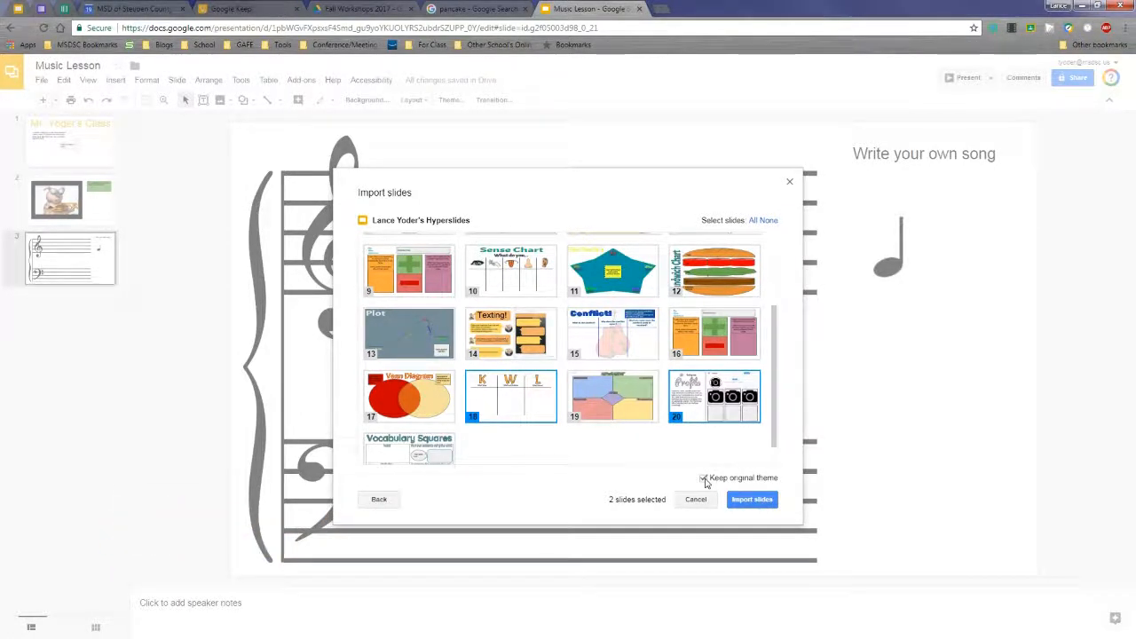
click(704, 477)
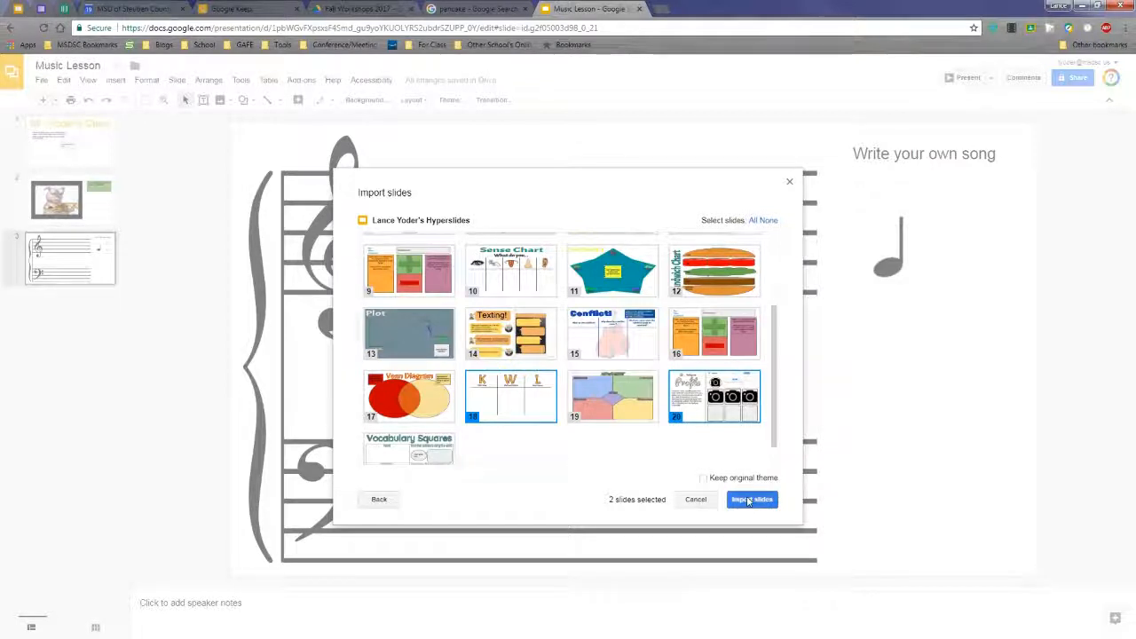
Step: Import both slides, move the KWL chart to slide 2, and view the new slides
click(752, 498)
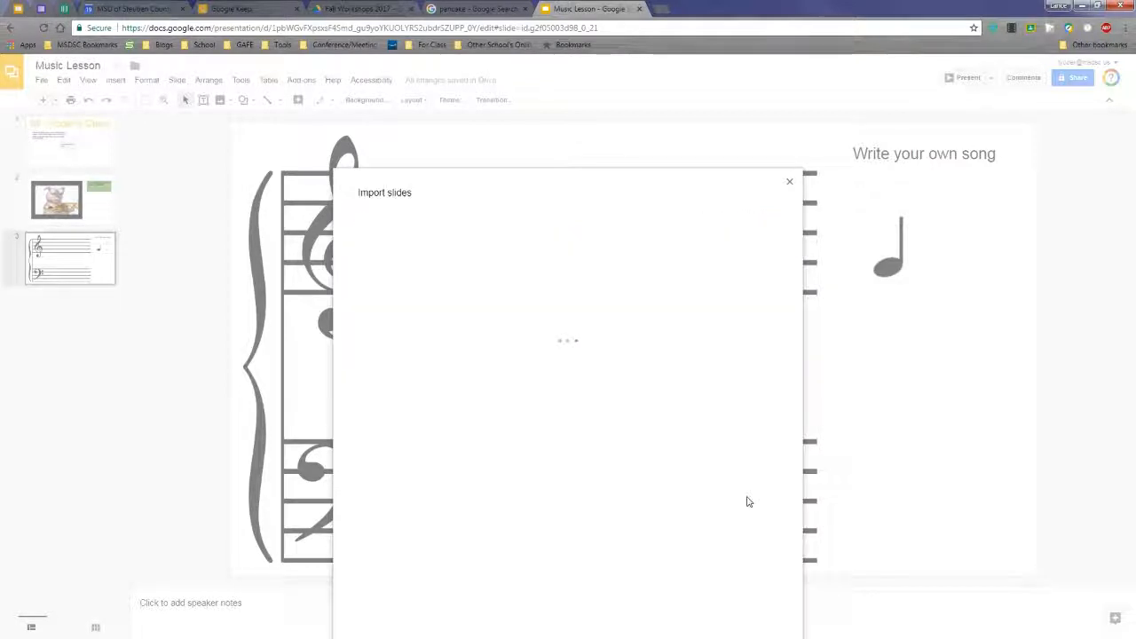
click(789, 181)
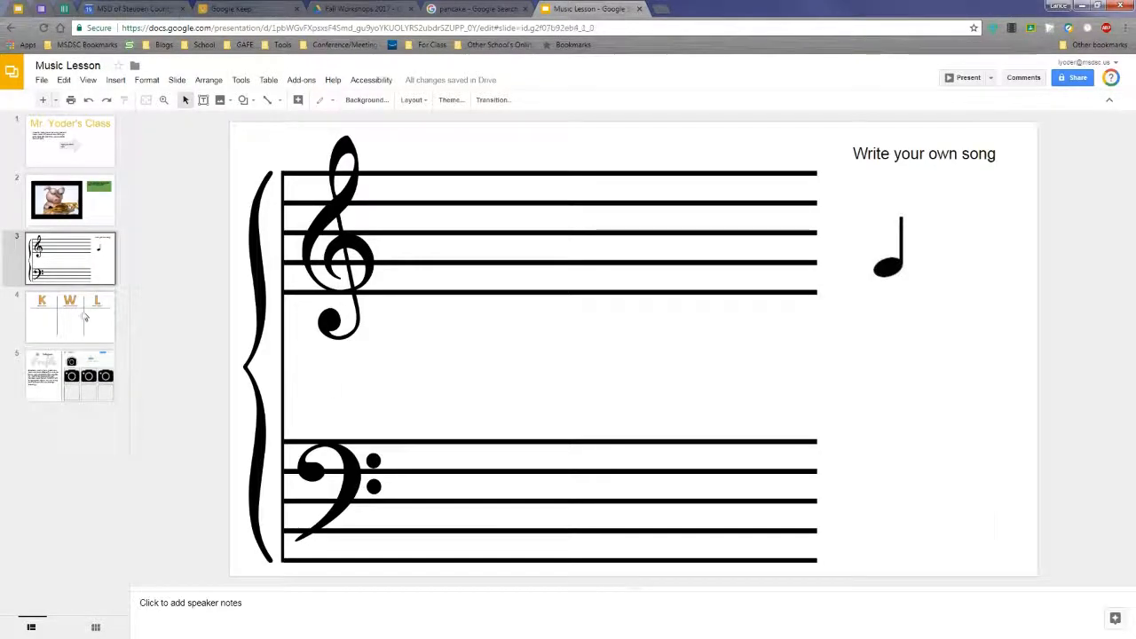
click(70, 316)
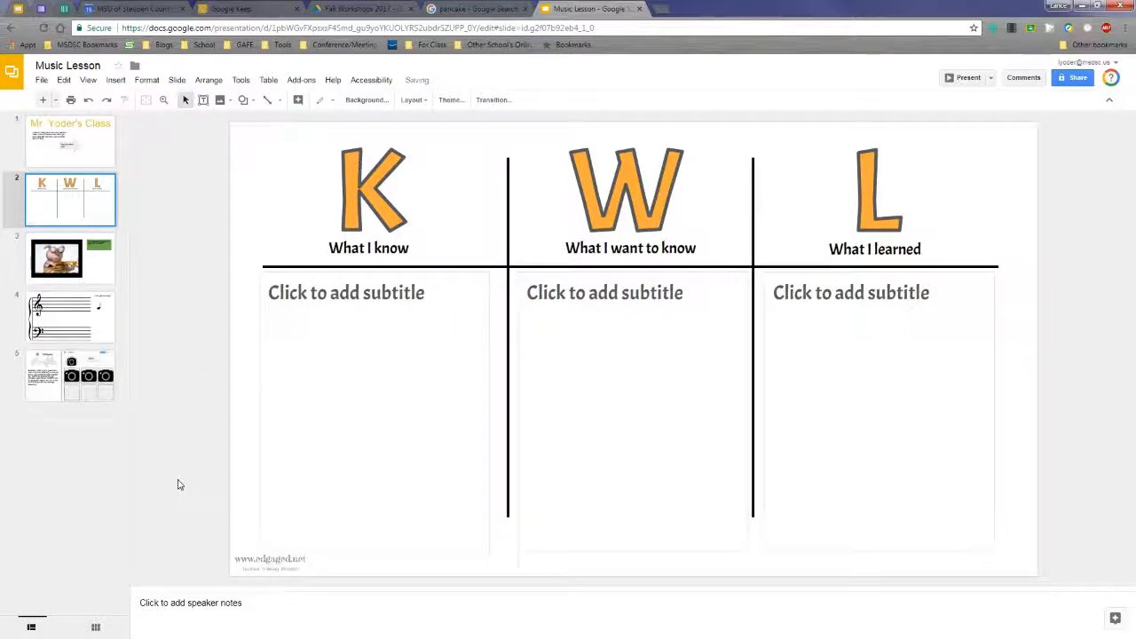
click(70, 374)
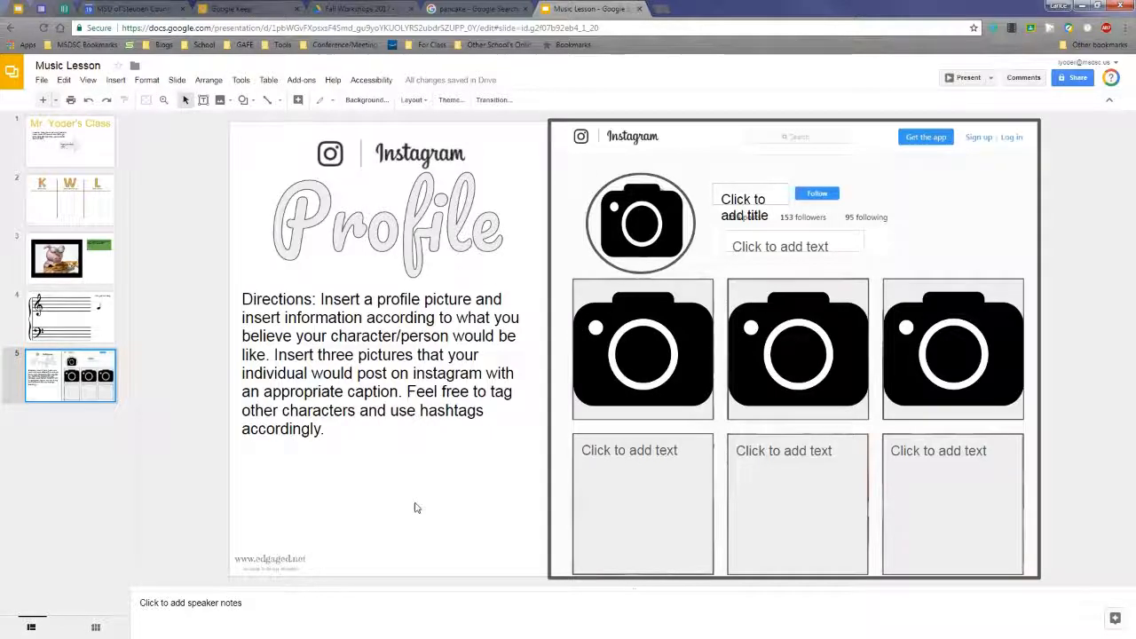
mouse_move(396, 397)
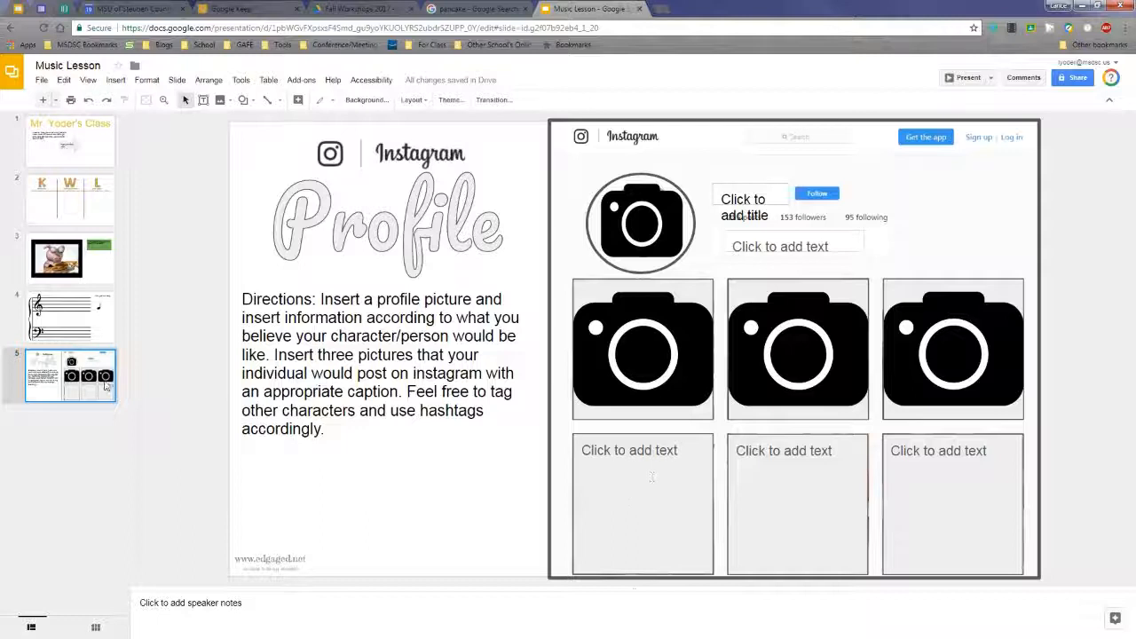
click(70, 199)
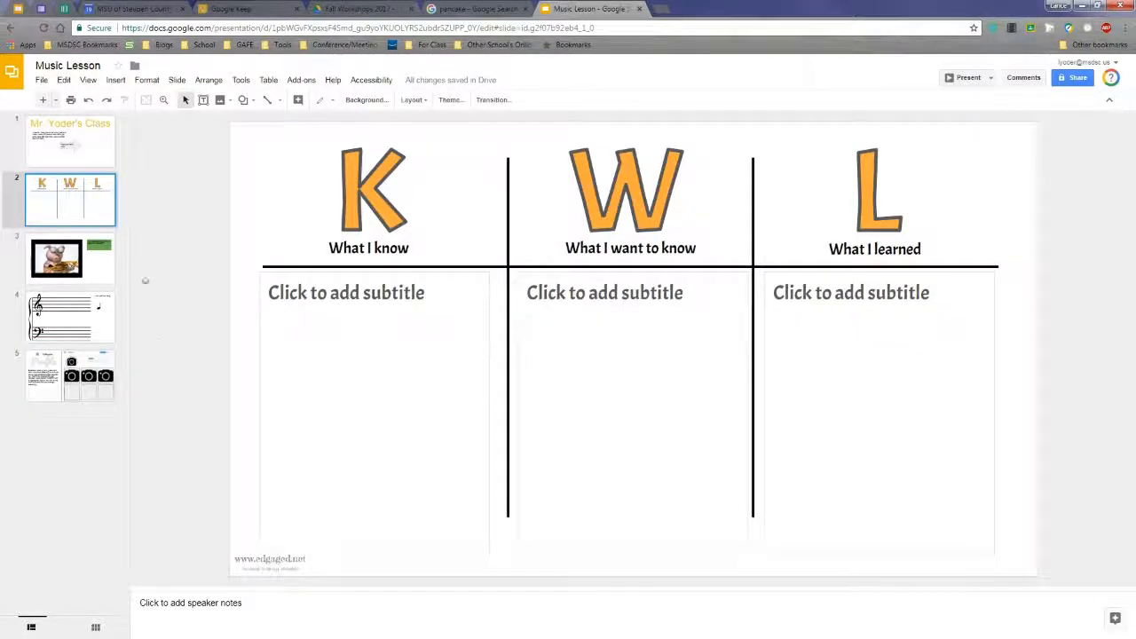
click(177, 80)
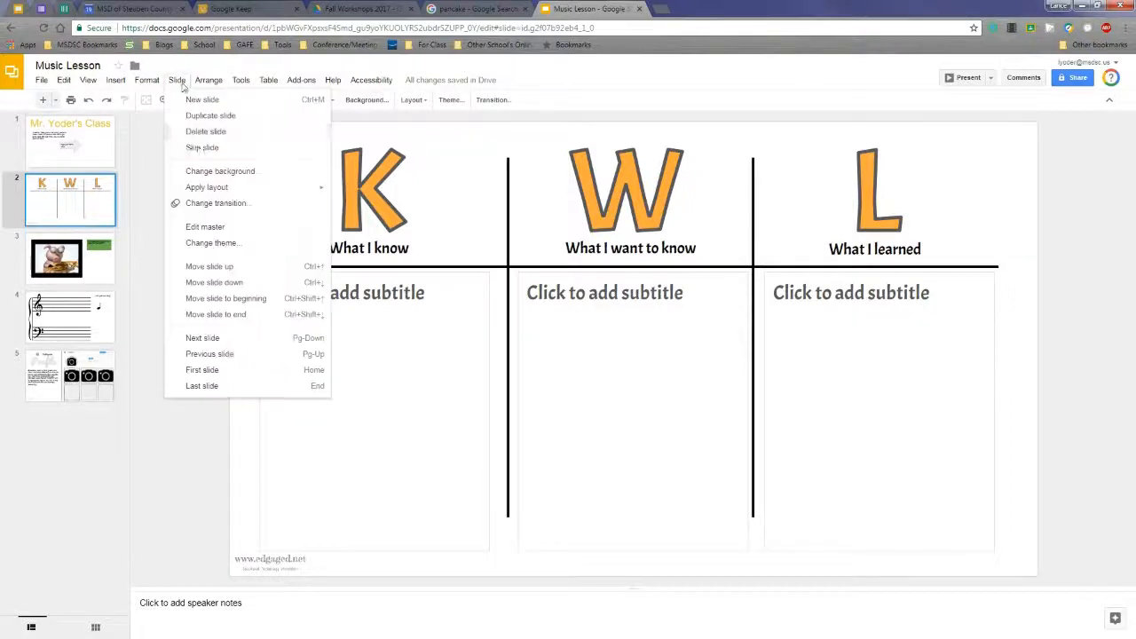
Step: Preview the new-slide layouts, now including KWL and Instagram designs
click(205, 227)
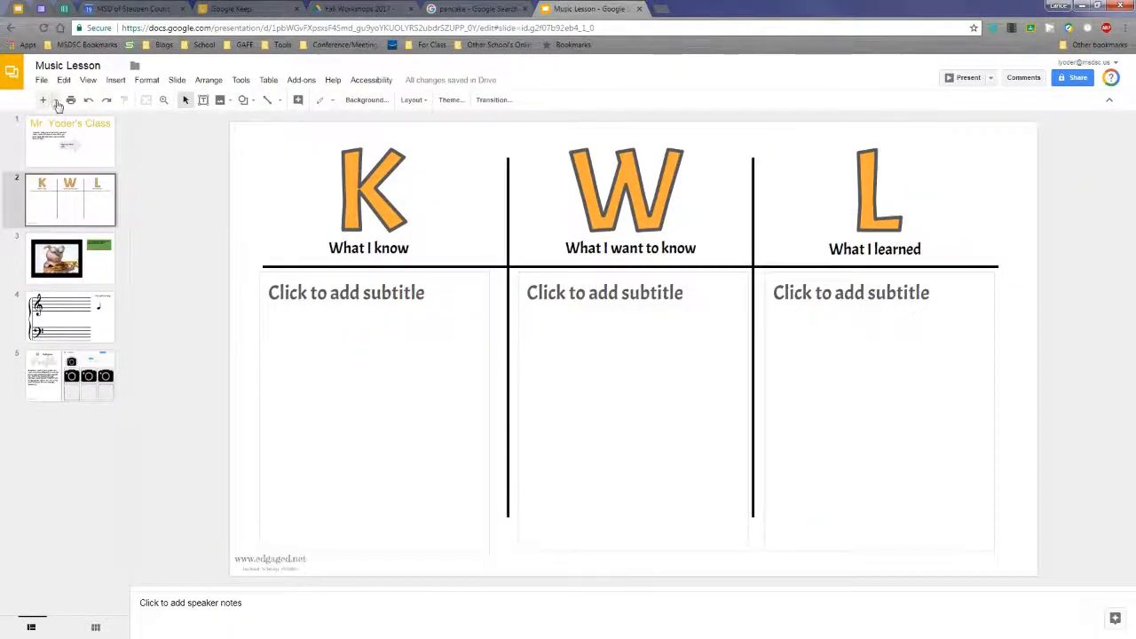
click(55, 99)
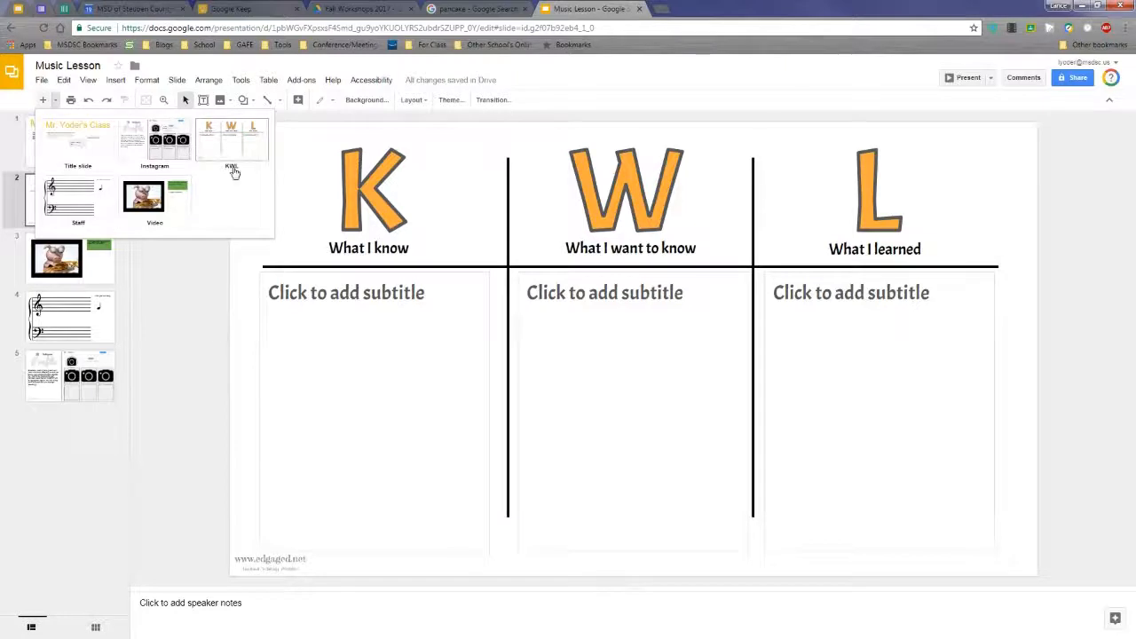
click(154, 138)
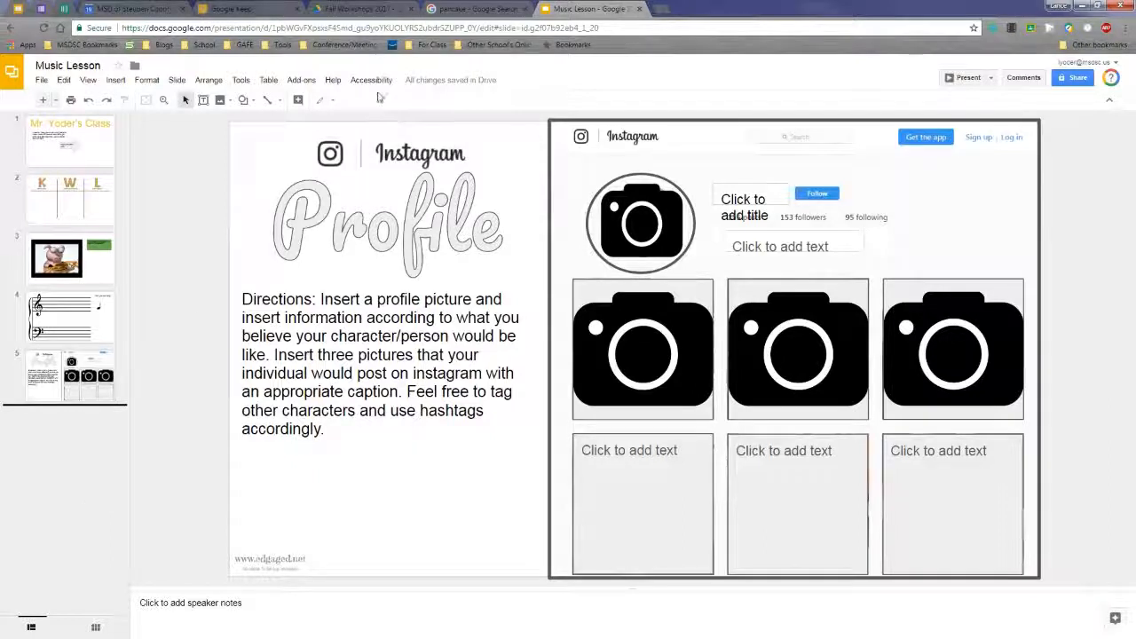
Step: Open the Insert menu, then switch to the File menu
click(115, 80)
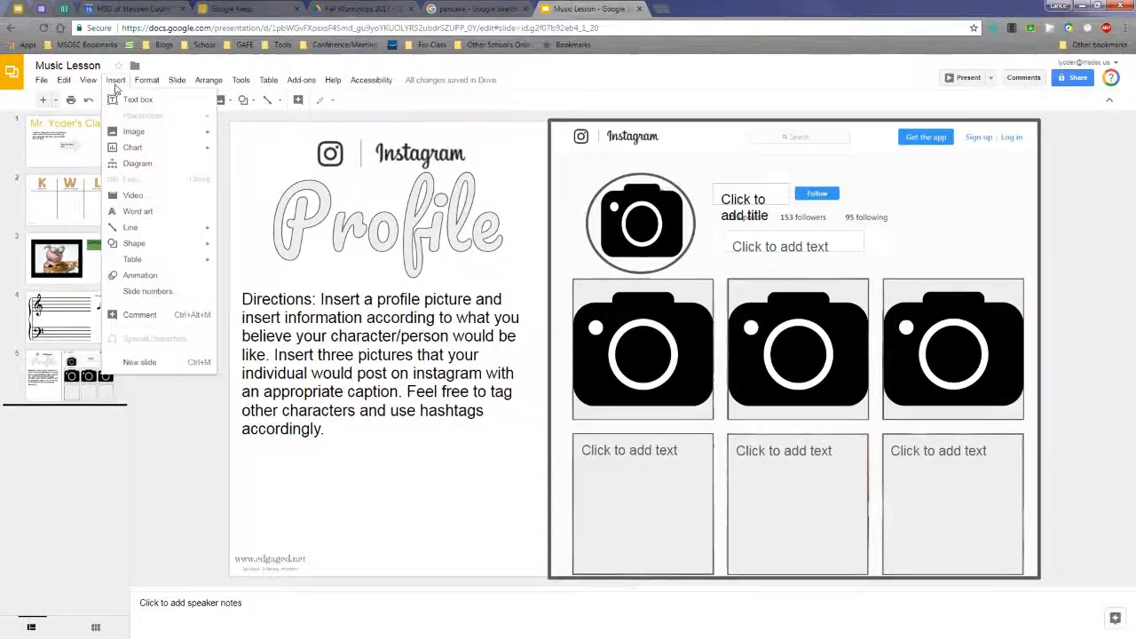
click(42, 80)
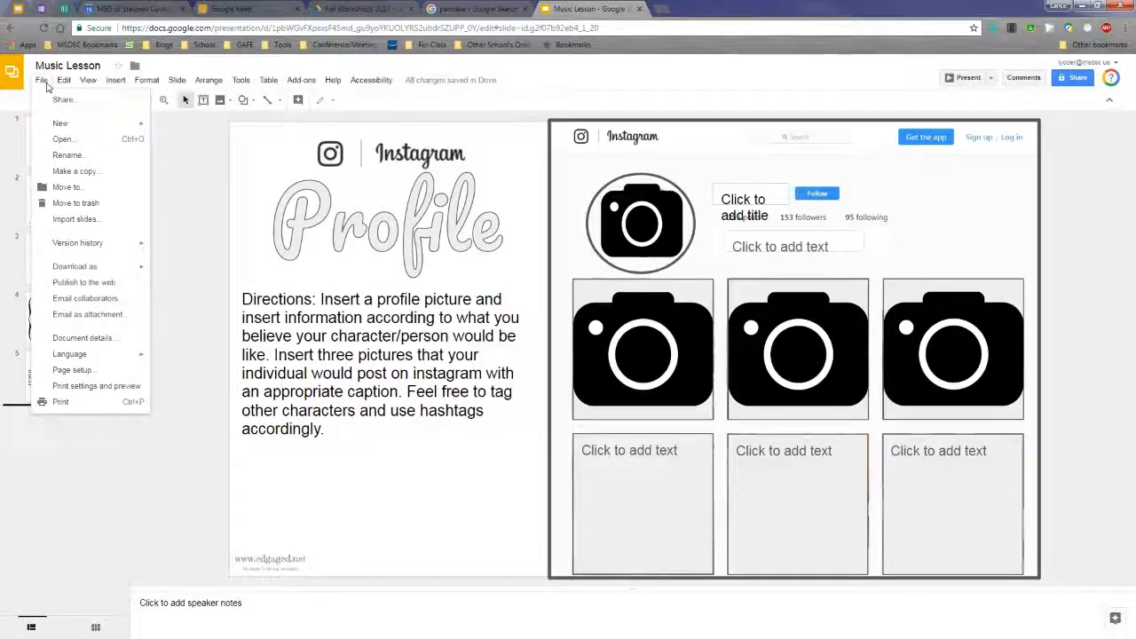